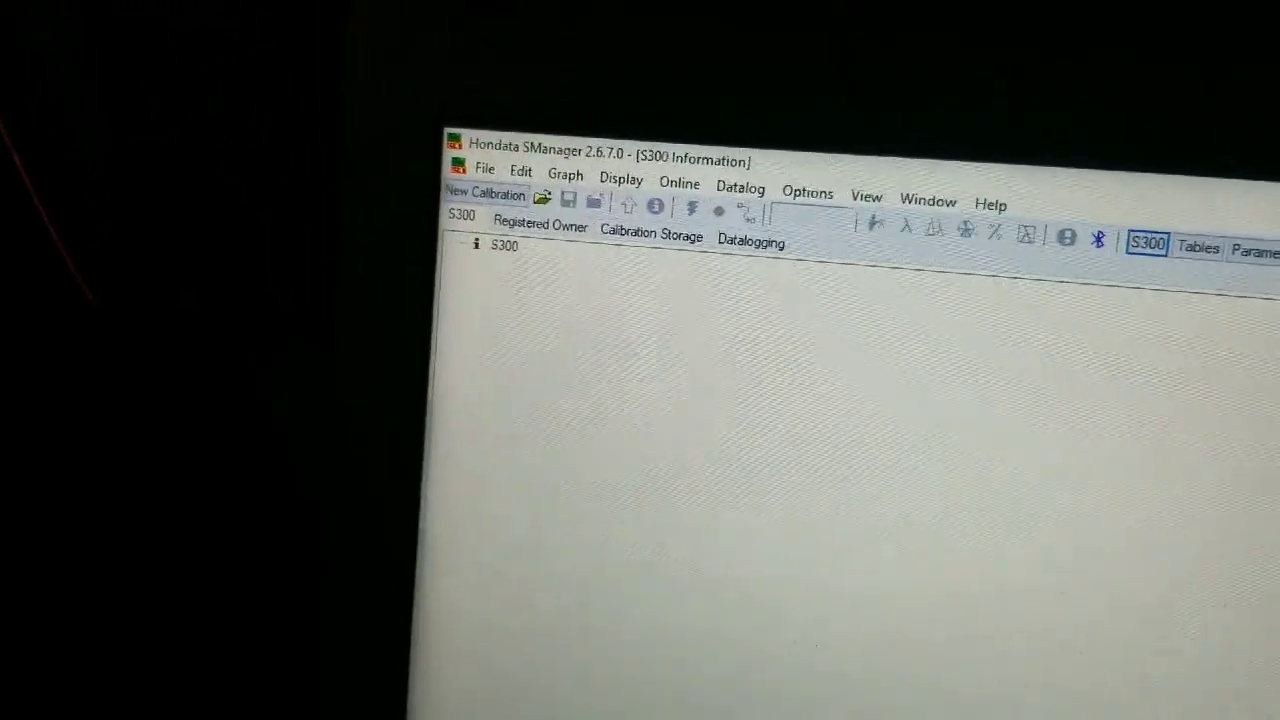
Go online with the S300 and read its hardware, firmware, software and security status.
{"action": "left_click", "coordinate": [632, 204]}
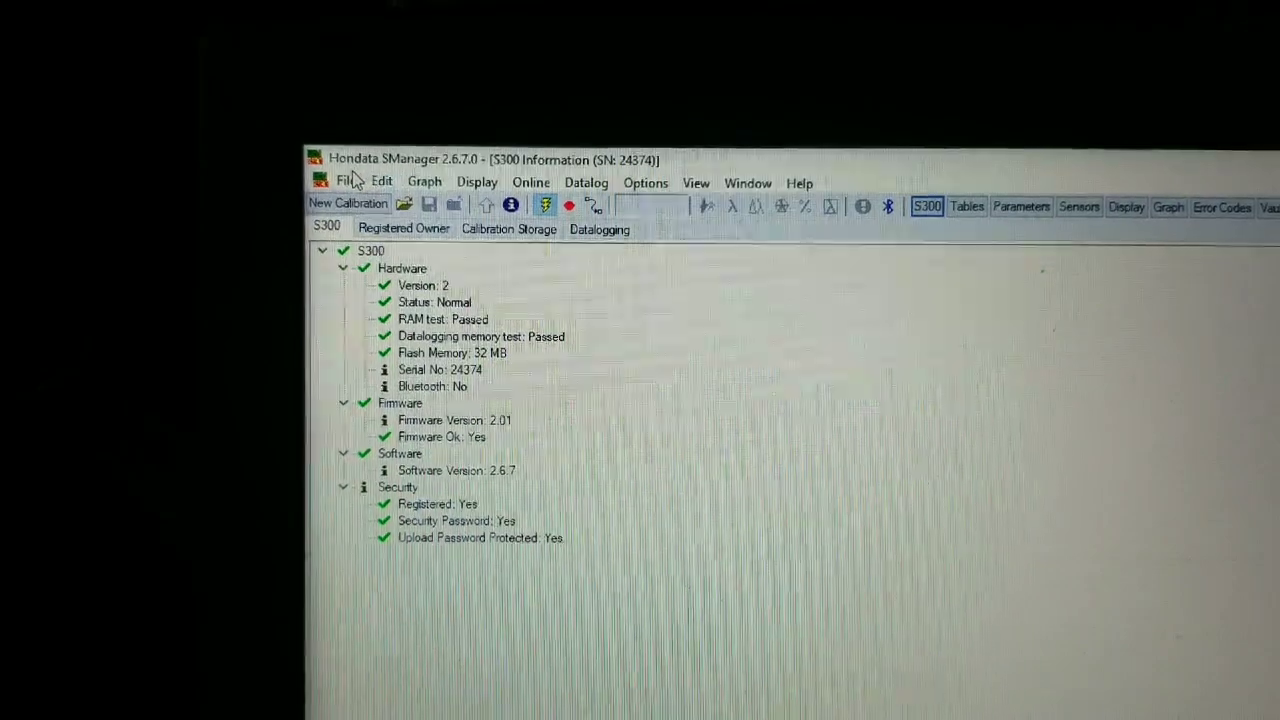
Start a new calibration via File > New, browsing the stock base-map list.
{"action": "left_click", "coordinate": [348, 182]}
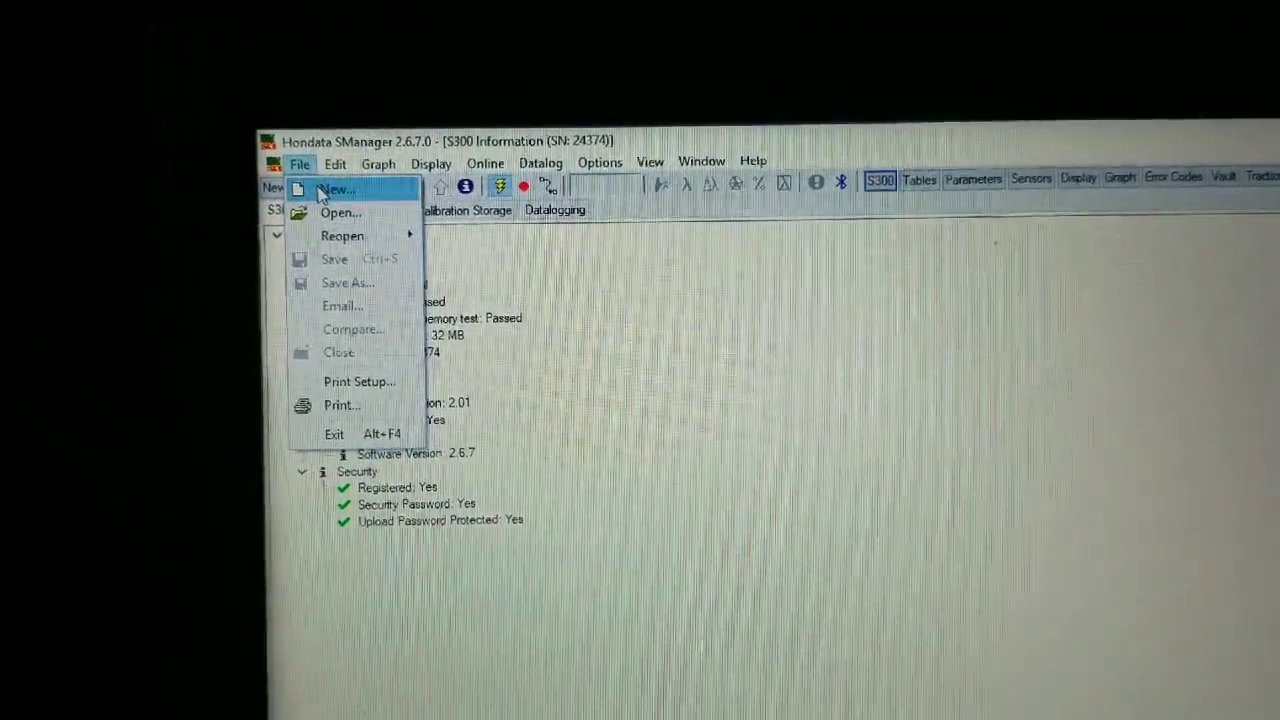
{"action": "left_click", "coordinate": [336, 188]}
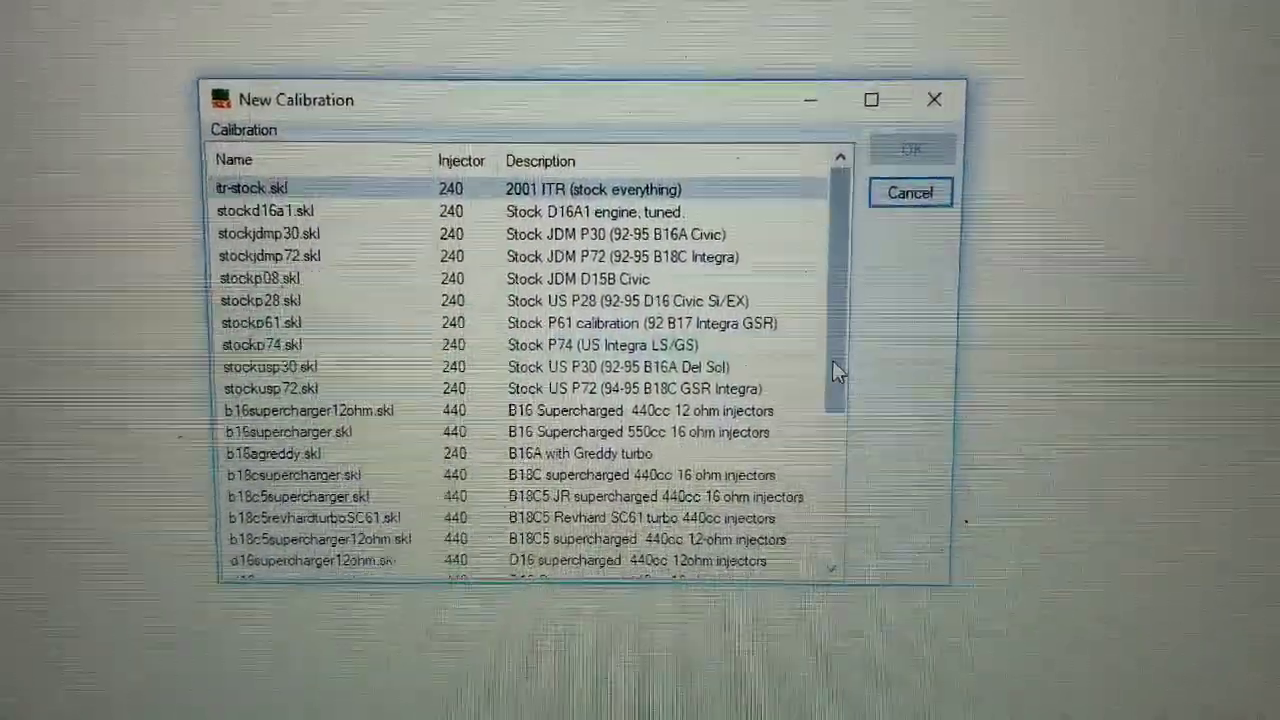
{"action": "scroll", "scroll_direction": "down", "scroll_amount": 3}
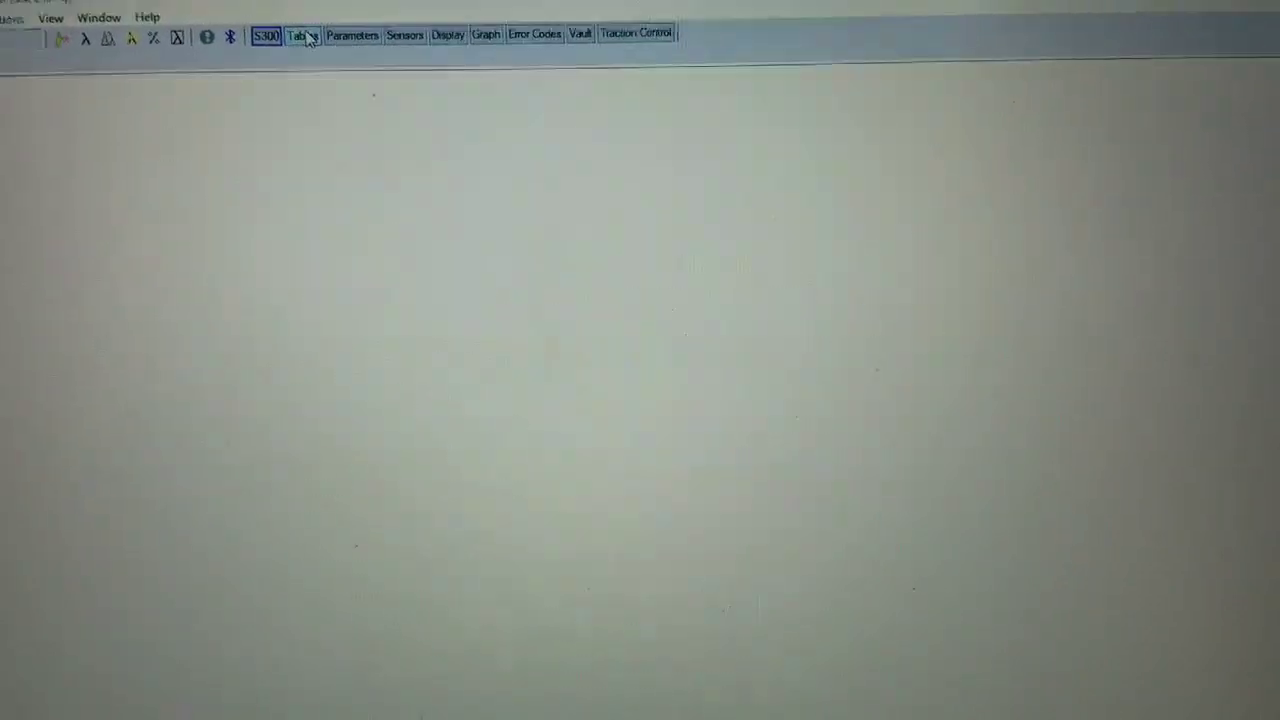
Show the Low Speed Fuel table with its graph, then head to Parameters.
{"action": "left_click", "coordinate": [300, 34]}
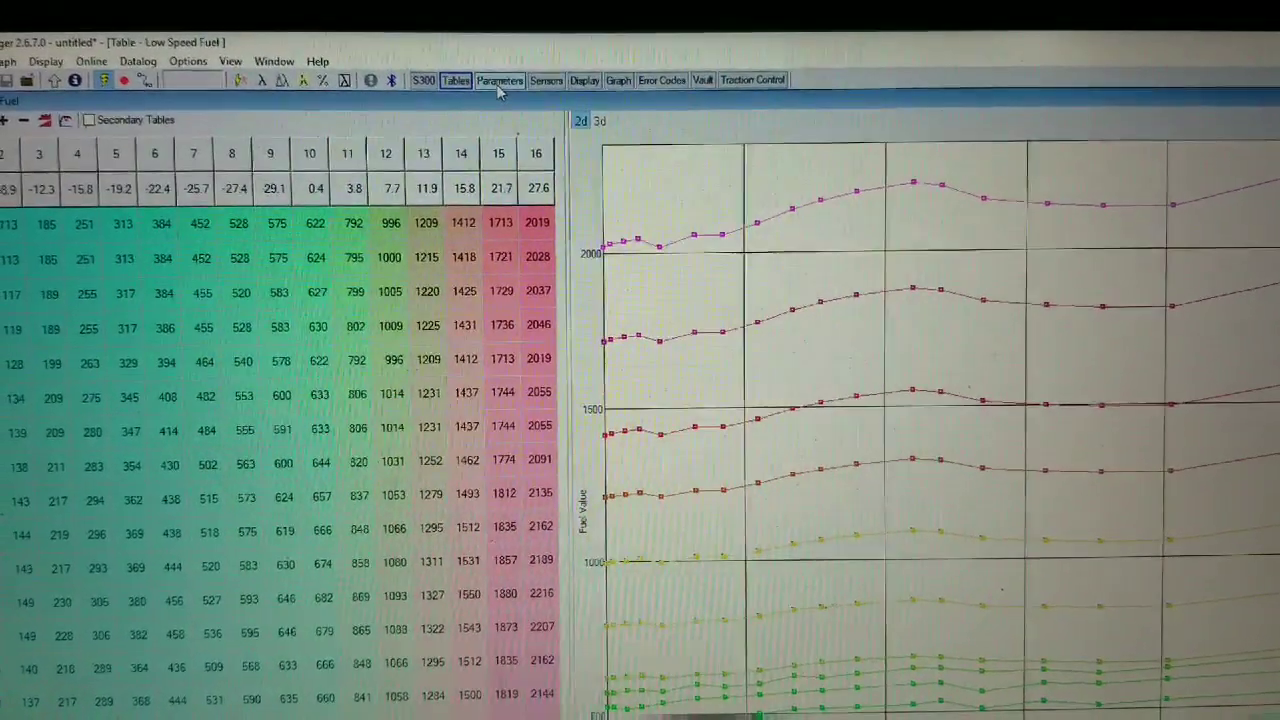
{"action": "left_click", "coordinate": [500, 80]}
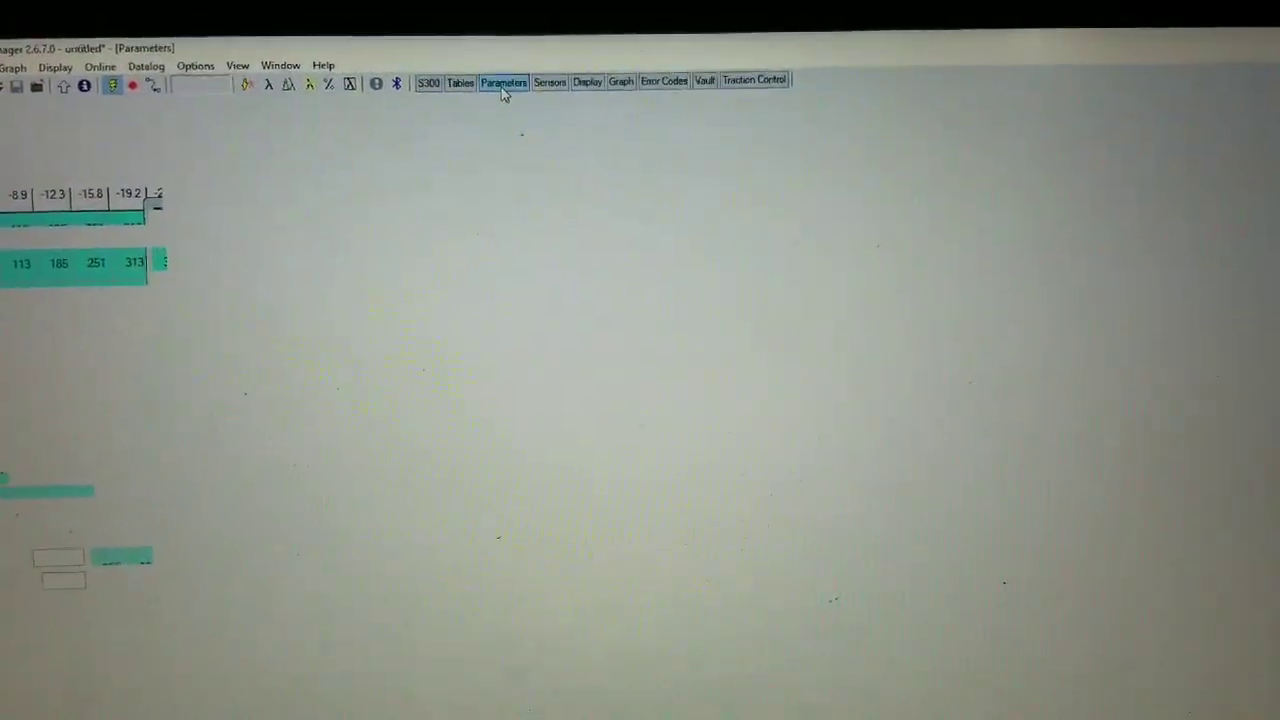
Show the MAP sensor settings with the stock sensor and voltage-to-pressure conversion.
{"action": "left_click", "coordinate": [504, 82]}
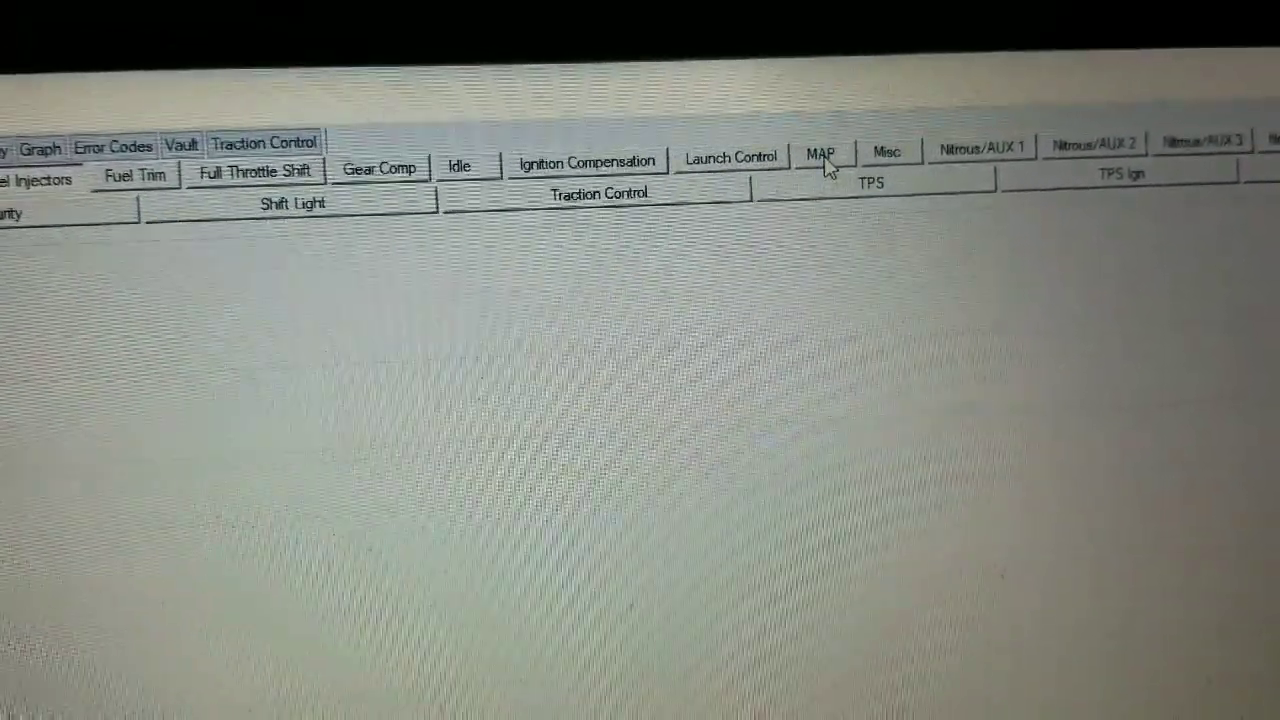
{"action": "left_click", "coordinate": [822, 156]}
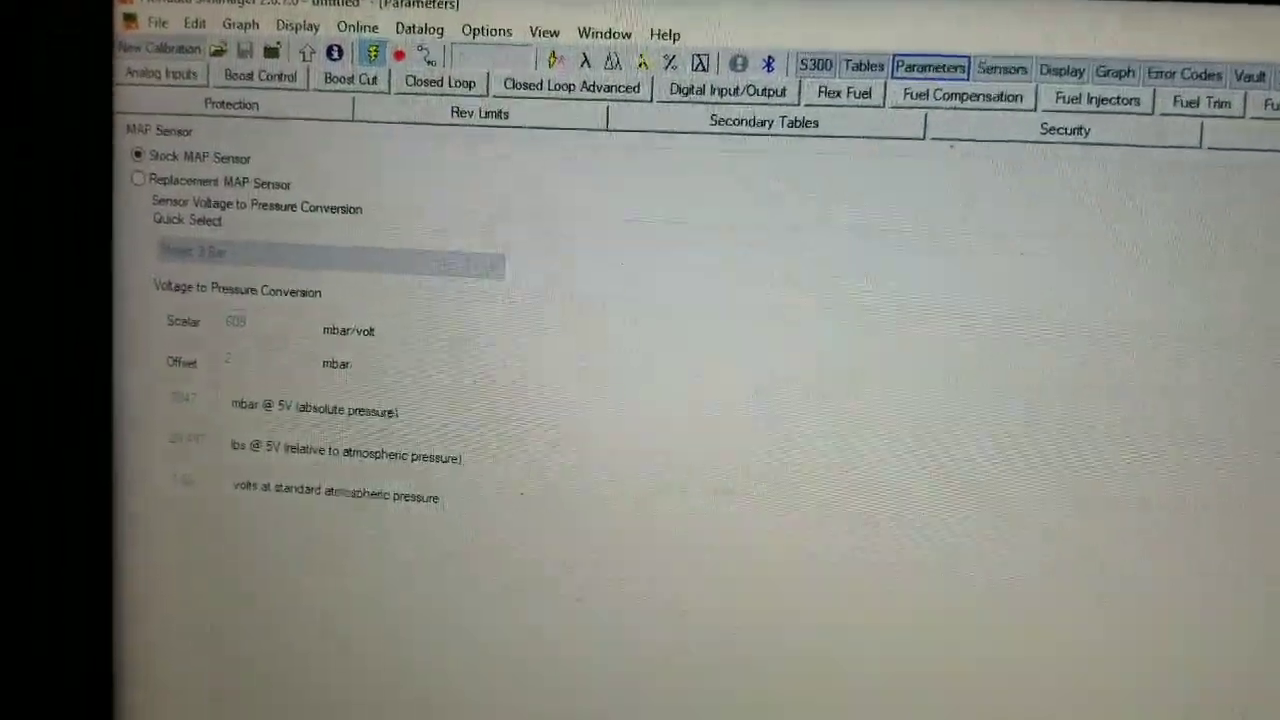